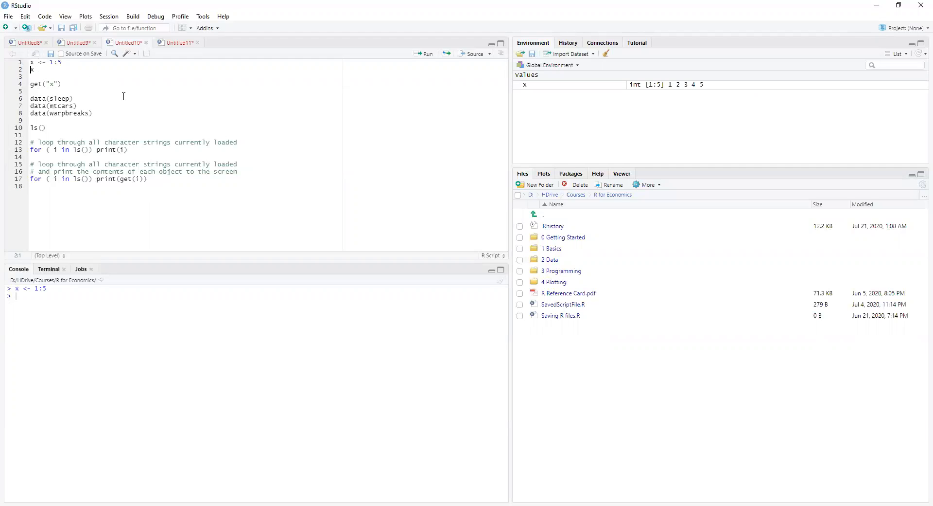
Print x and get("x") in the console, then clear all objects from the environment
{"action": "key", "text": "Return"}
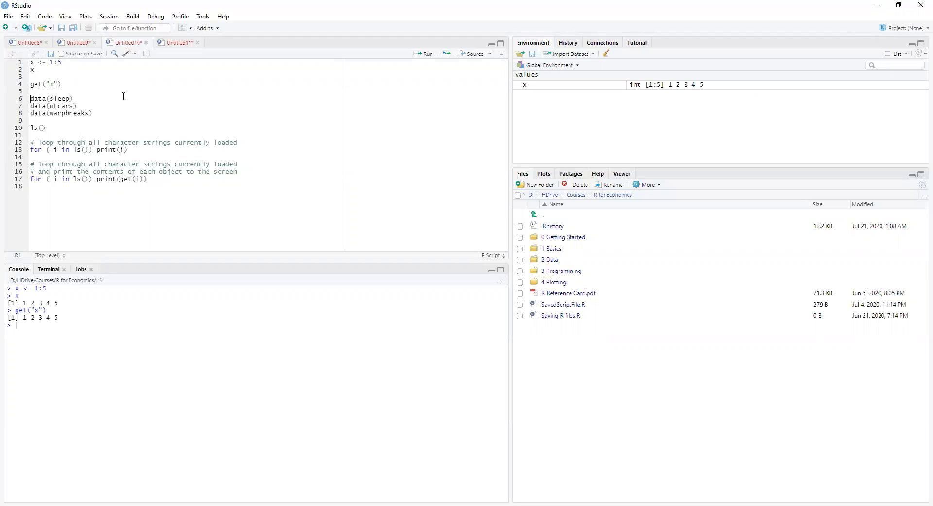
{"action": "mouse_move", "coordinate": [683, 86]}
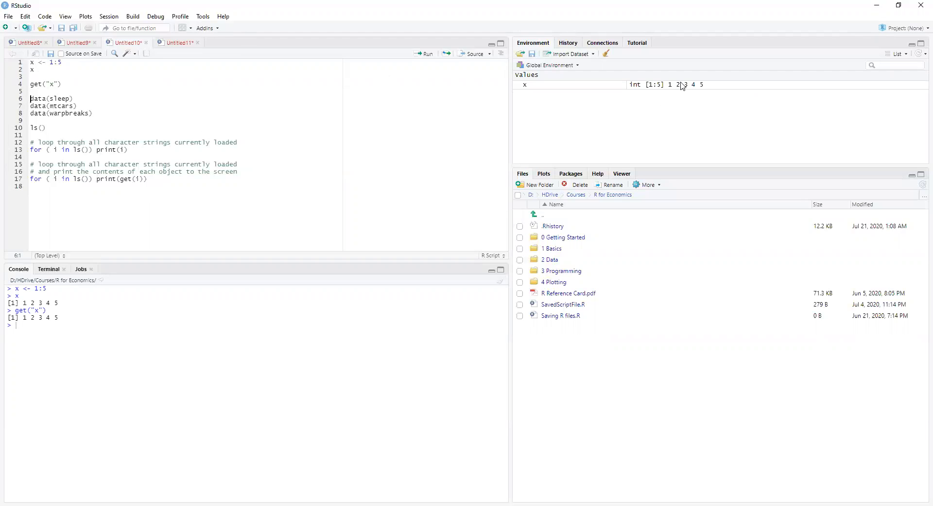
{"action": "mouse_move", "coordinate": [600, 64]}
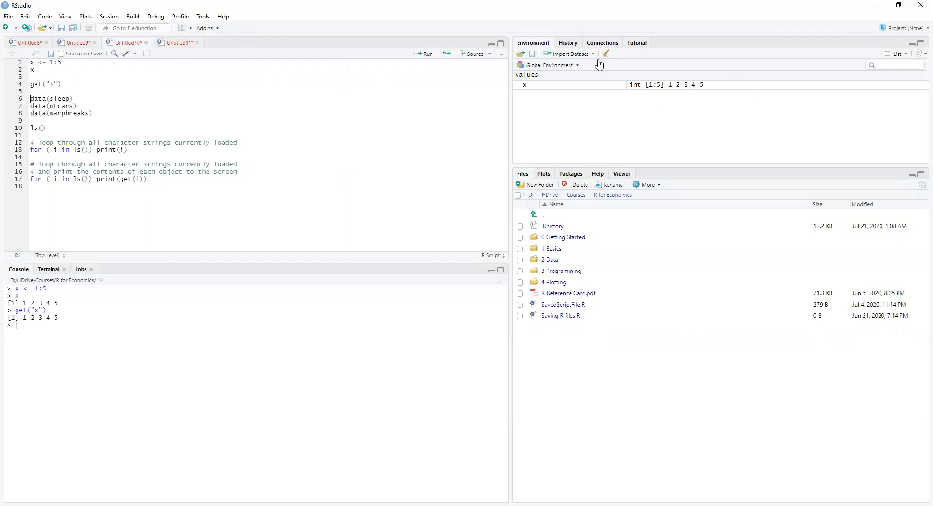
{"action": "left_click", "coordinate": [605, 53]}
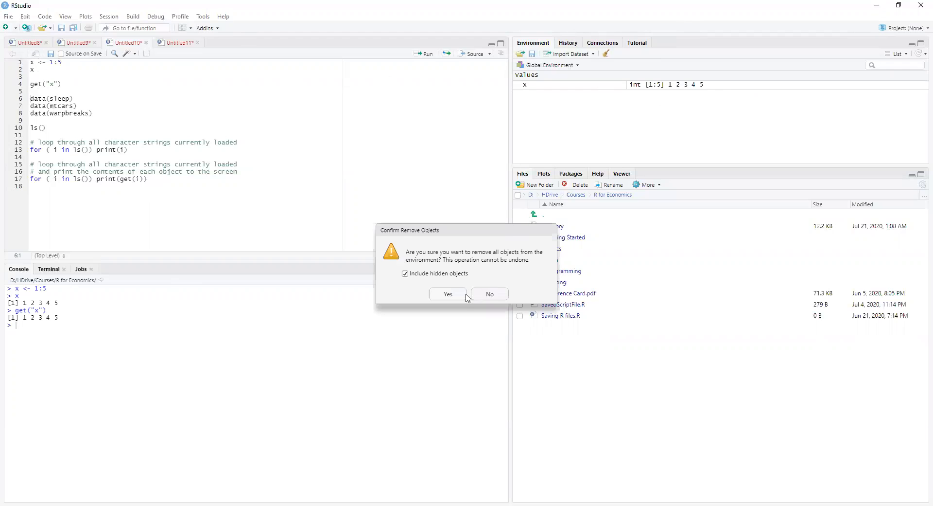
{"action": "left_click", "coordinate": [447, 293]}
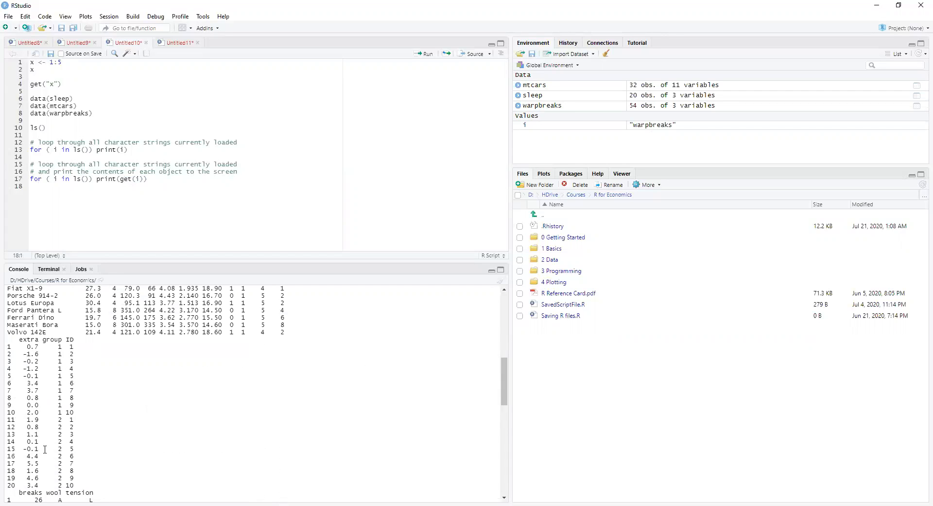
Scroll the console to the last warpbreaks row, 54
{"action": "scroll", "scroll_direction": "down", "scroll_amount": 3}
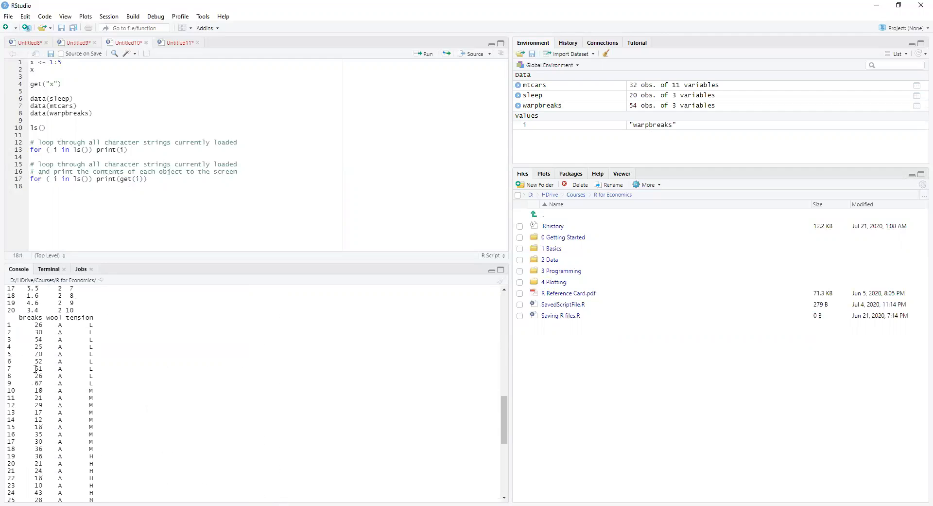
{"action": "scroll", "scroll_direction": "down", "scroll_amount": 3}
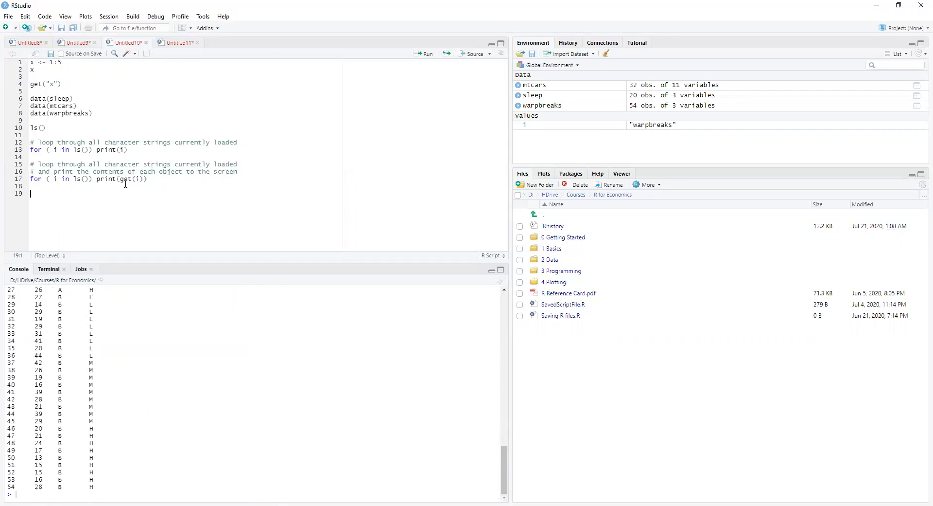
{"action": "double_click", "coordinate": [133, 179]}
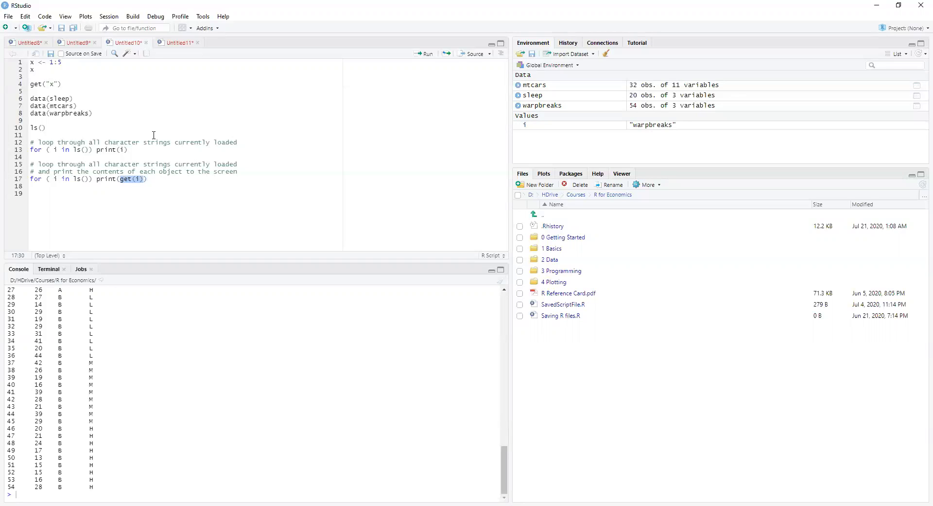
{"action": "mouse_move", "coordinate": [207, 230]}
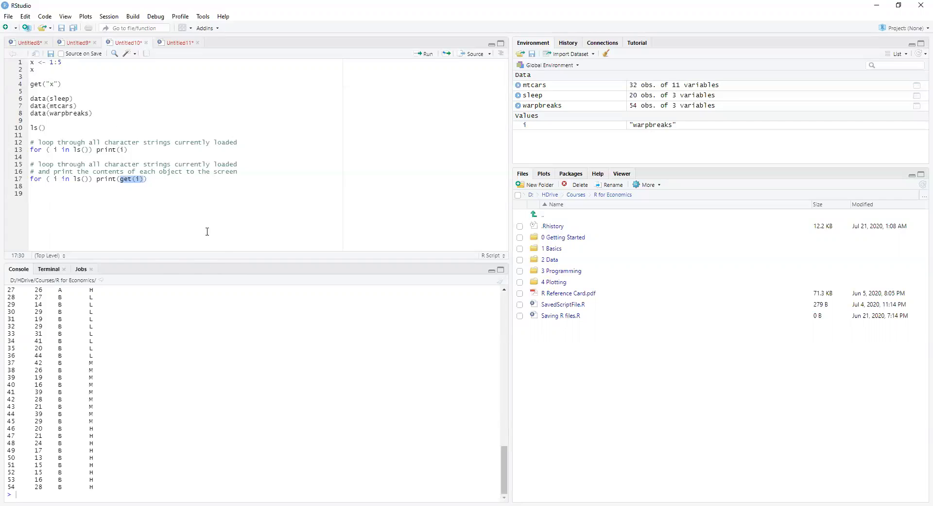